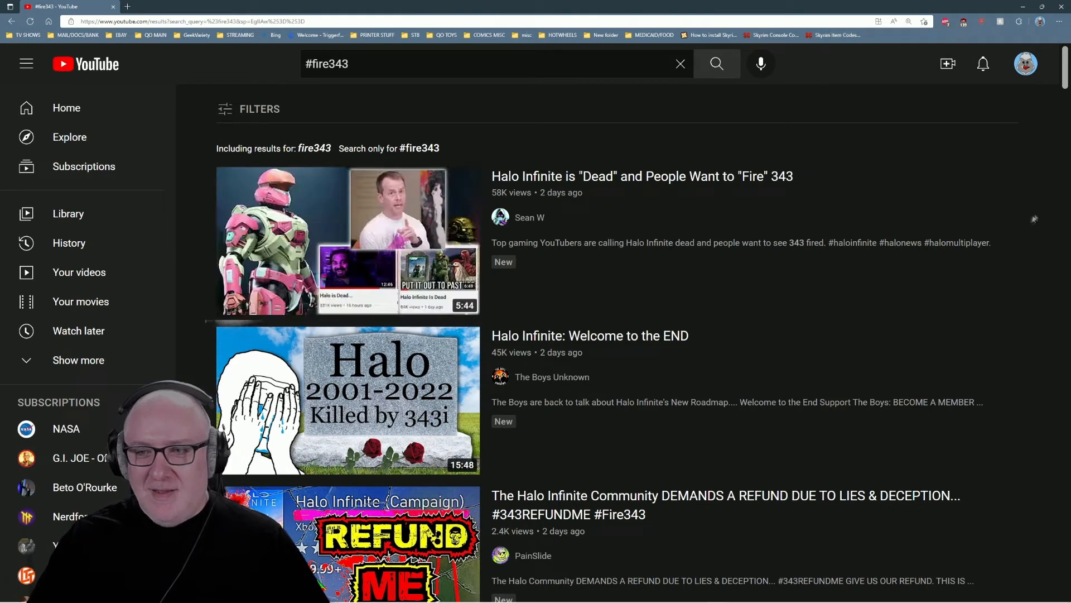
mouse_move(1032, 213)
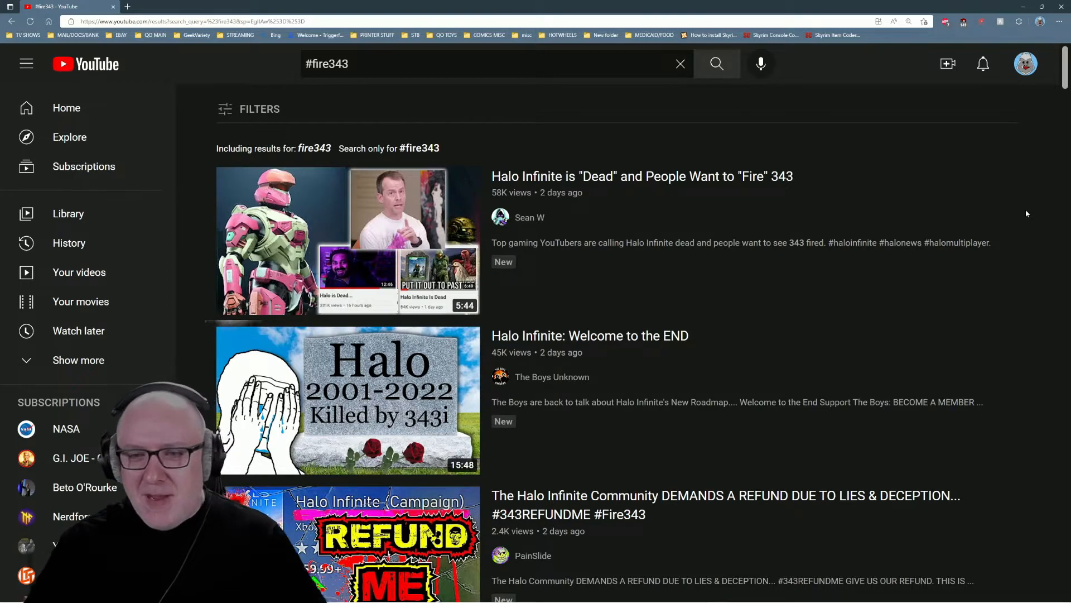
mouse_move(348, 241)
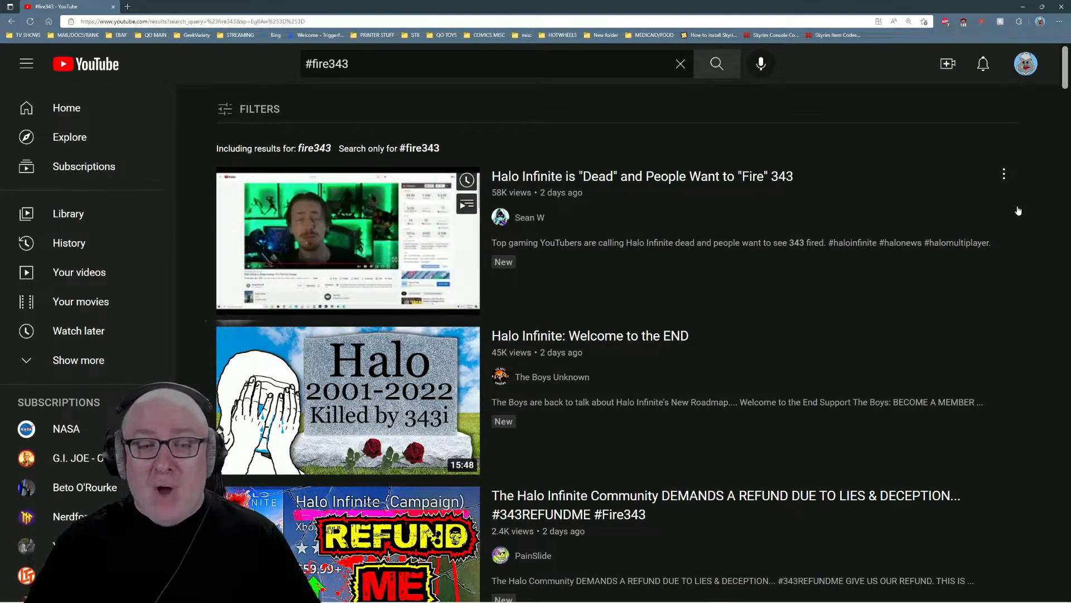
scroll(down, 3)
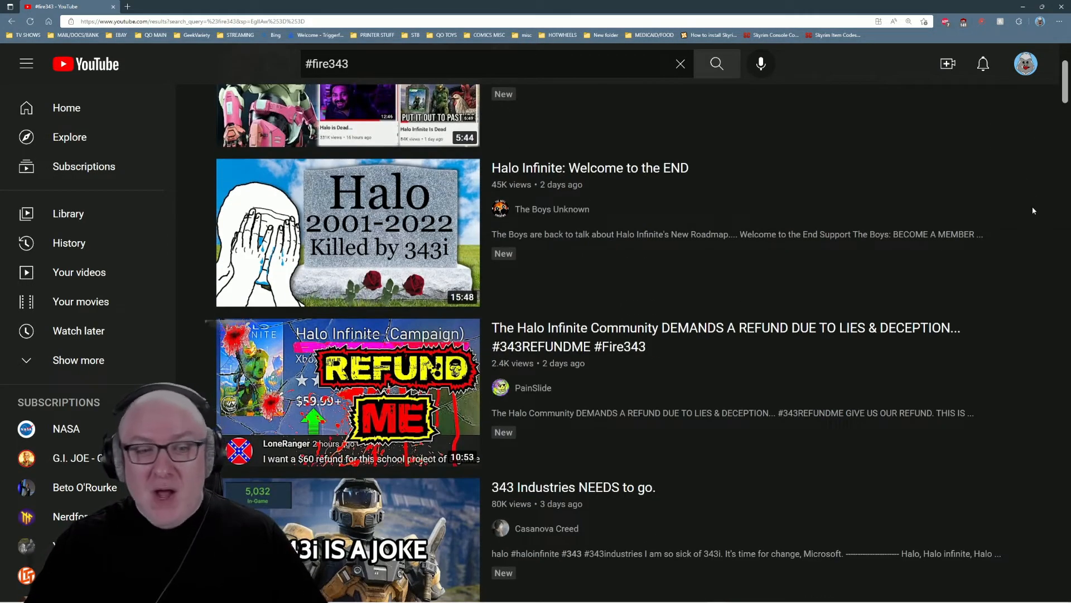
scroll(down, 3)
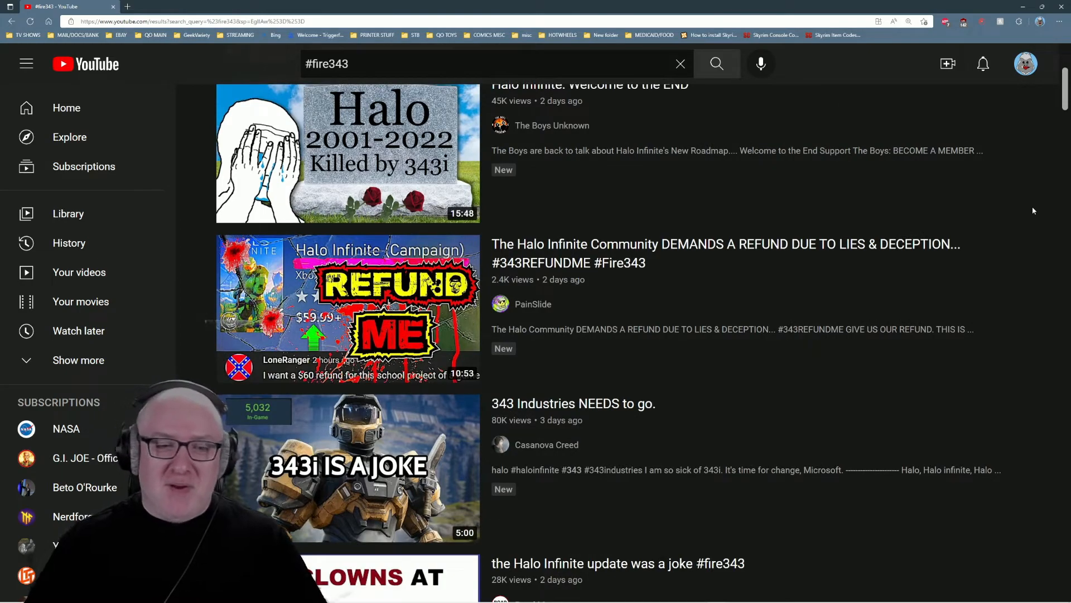
scroll(down, 3)
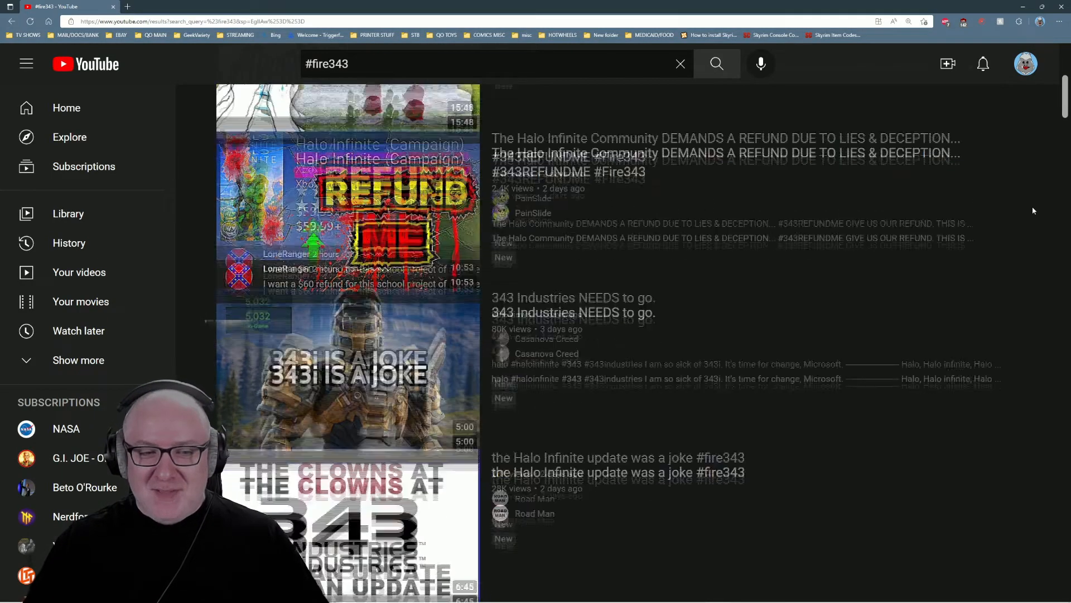
scroll(down, 3)
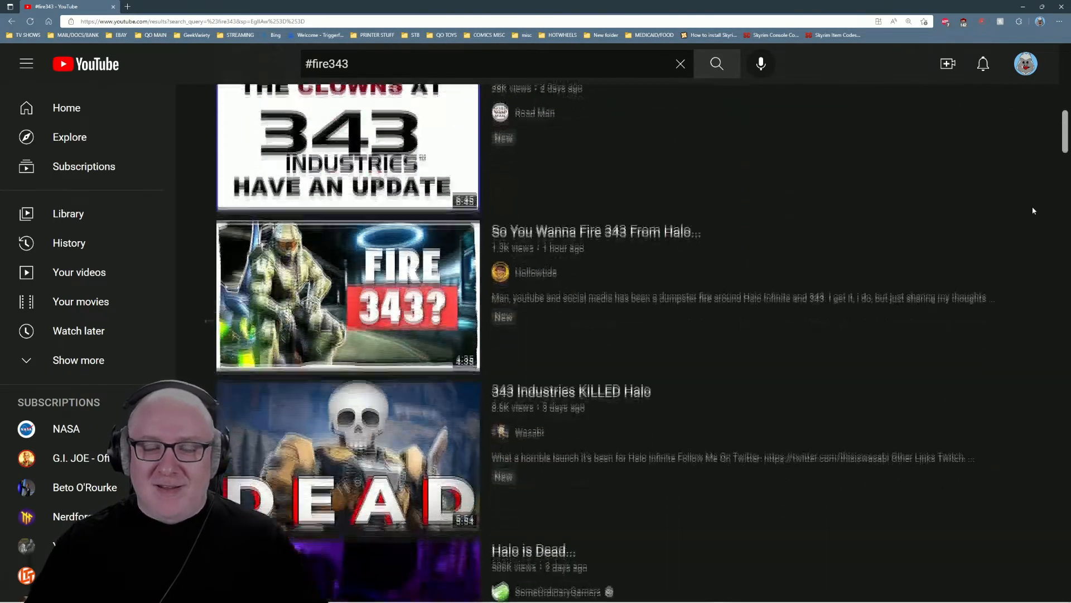
scroll(down, 3)
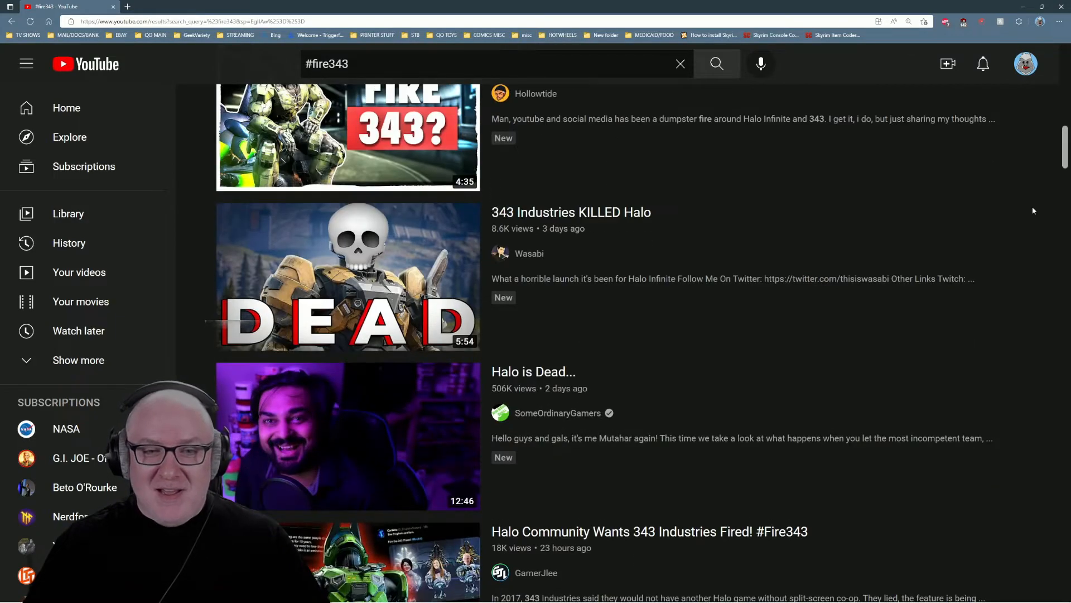
scroll(down, 3)
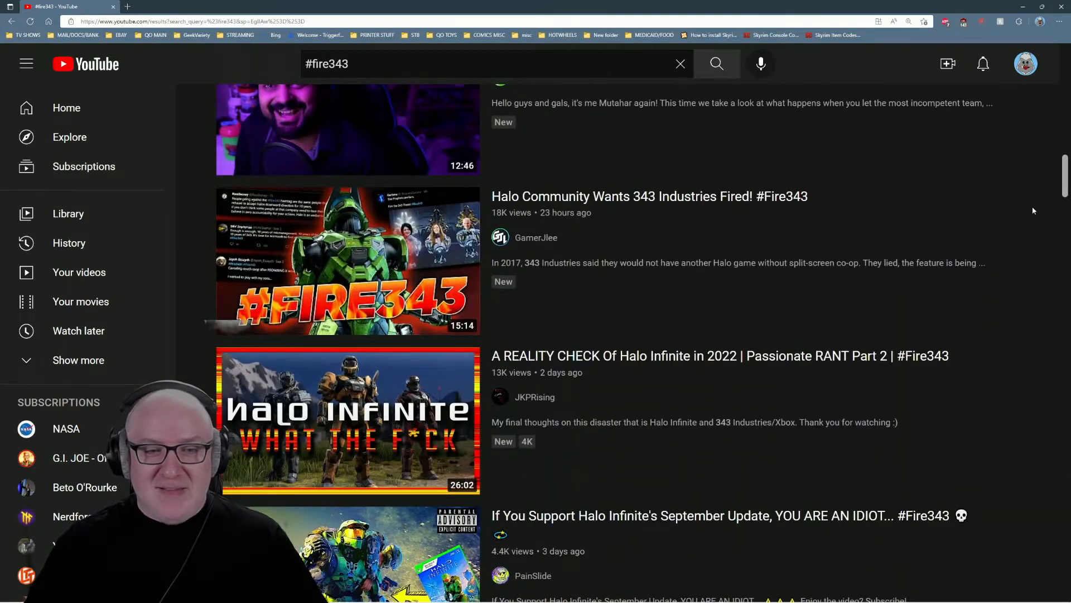
scroll(down, 3)
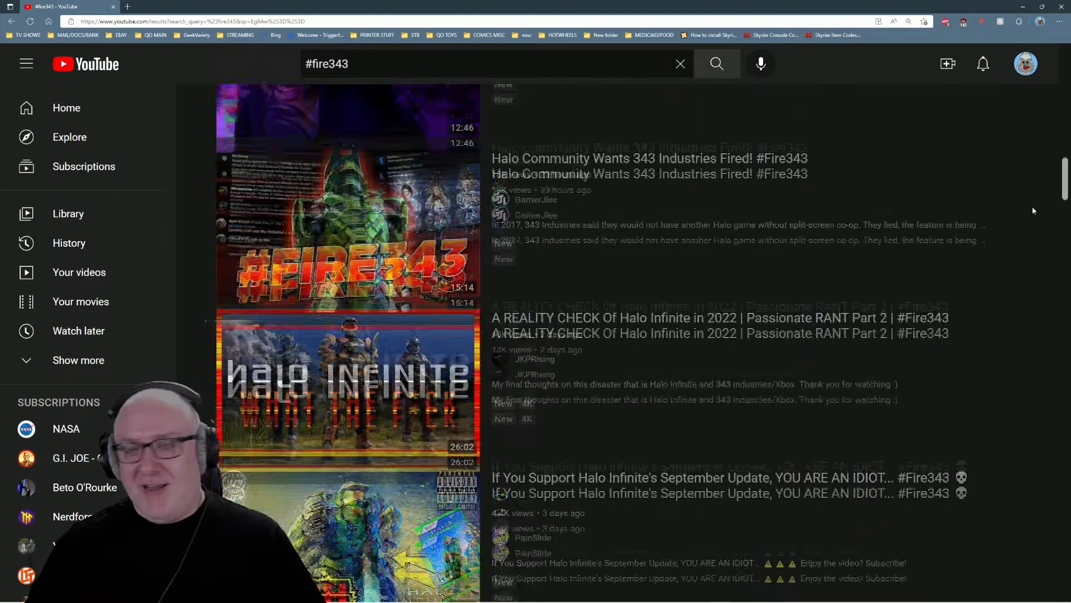
scroll(down, 3)
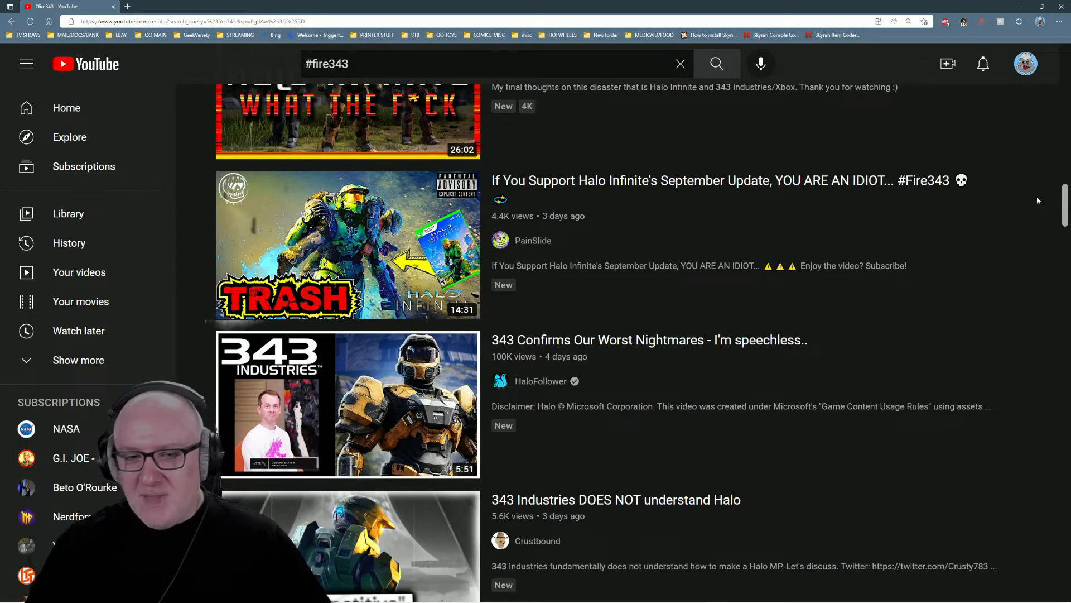
scroll(down, 3)
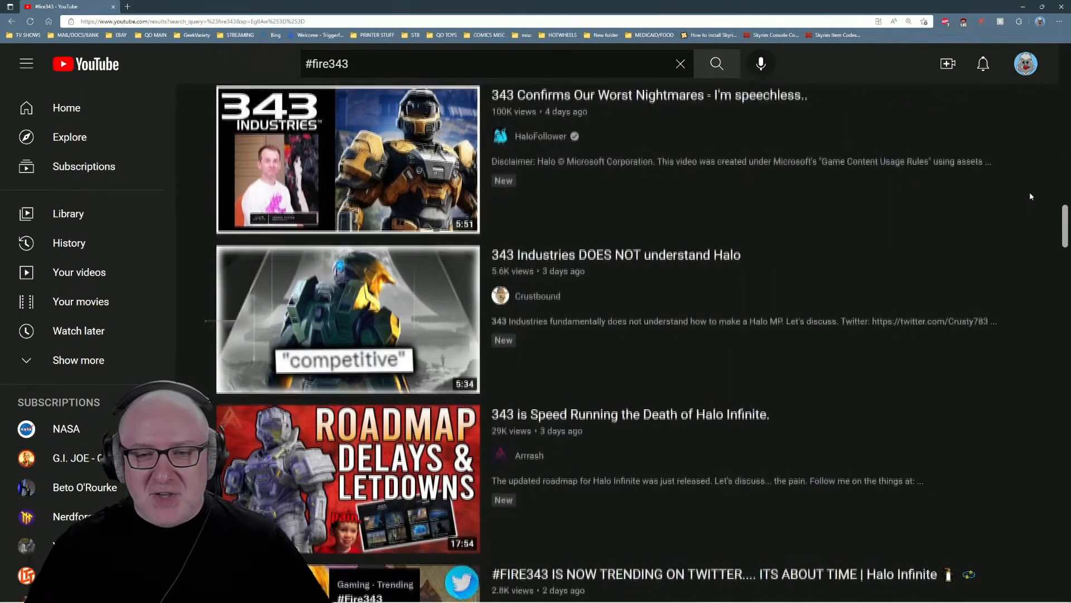
scroll(down, 3)
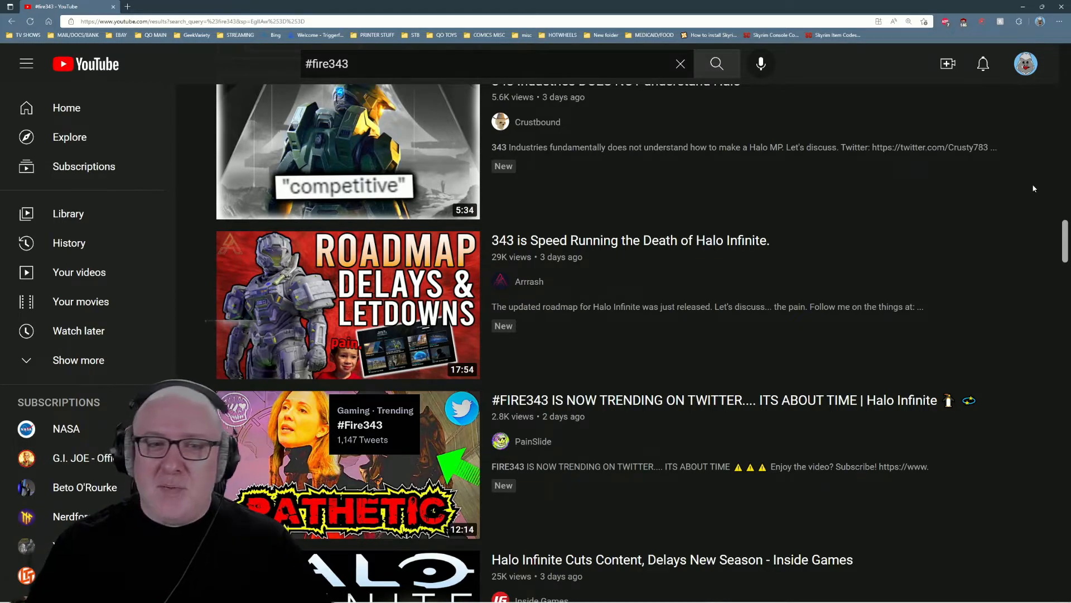
scroll(down, 3)
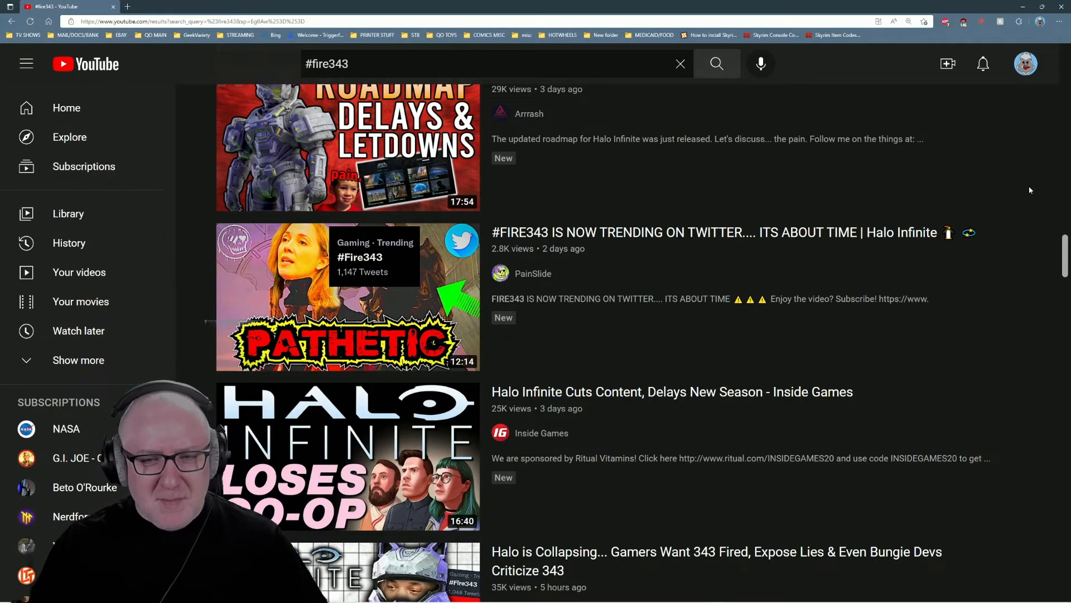
scroll(down, 3)
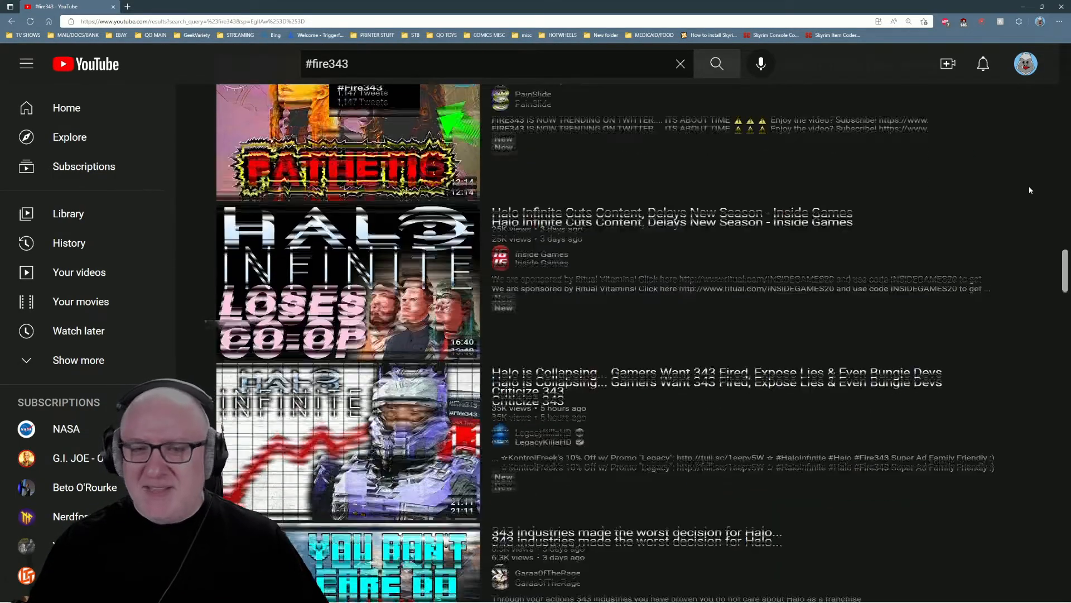
scroll(down, 3)
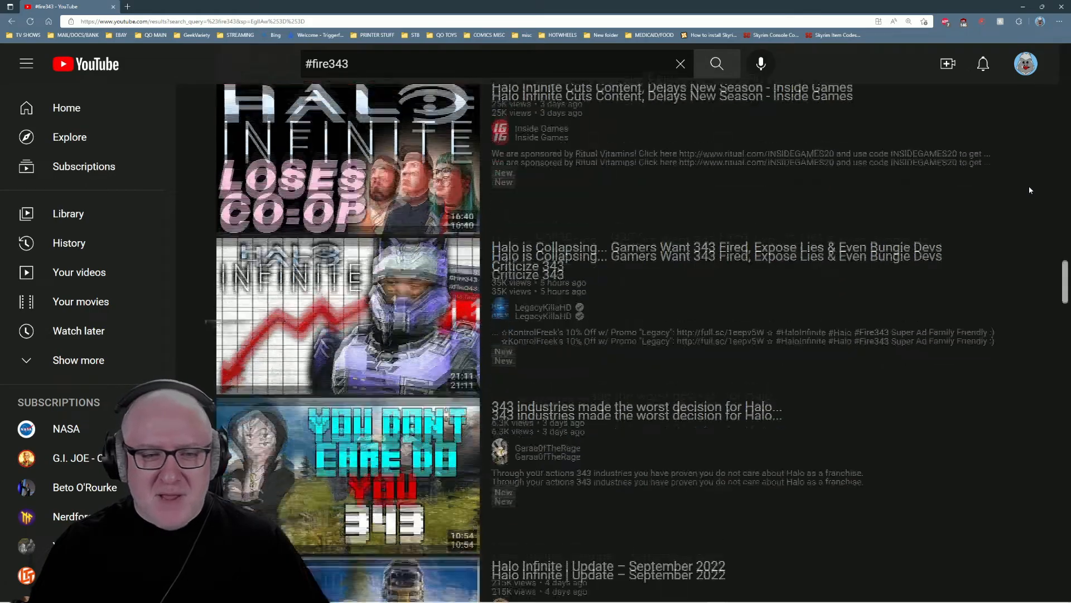
scroll(down, 3)
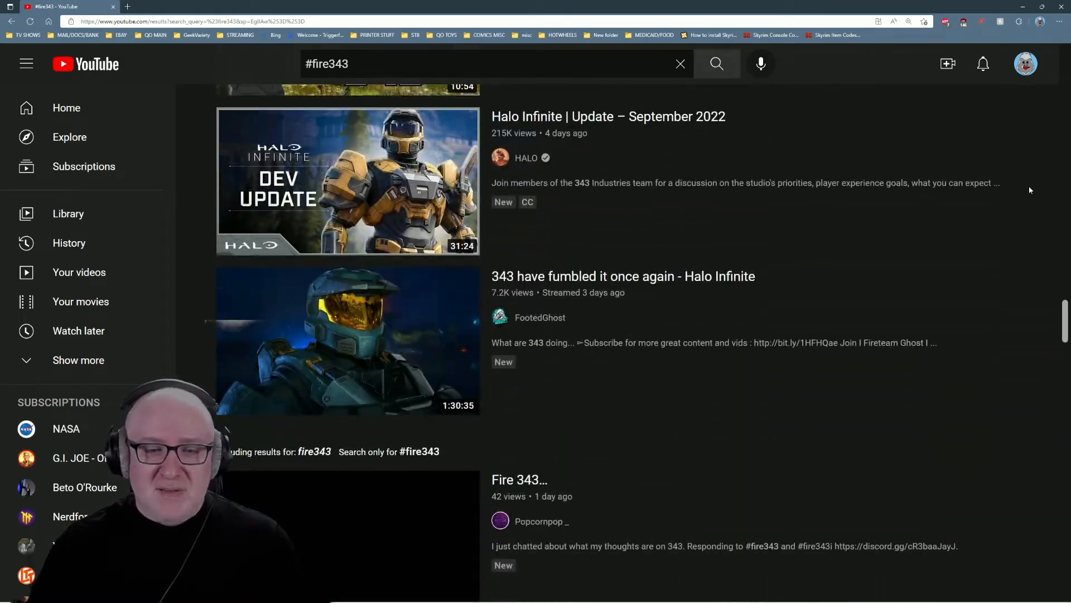
scroll(down, 3)
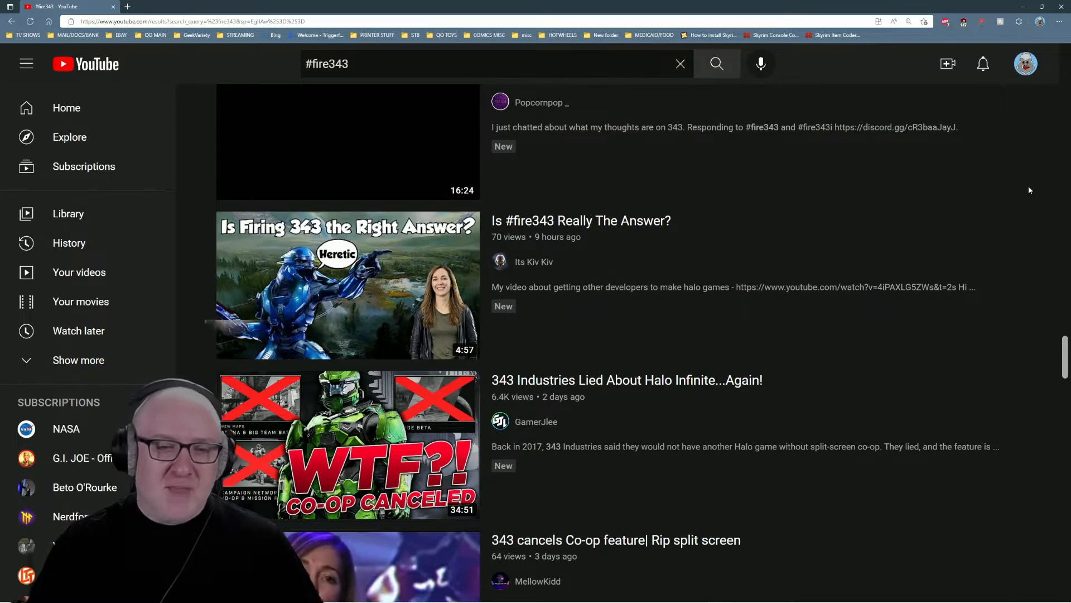
scroll(down, 3)
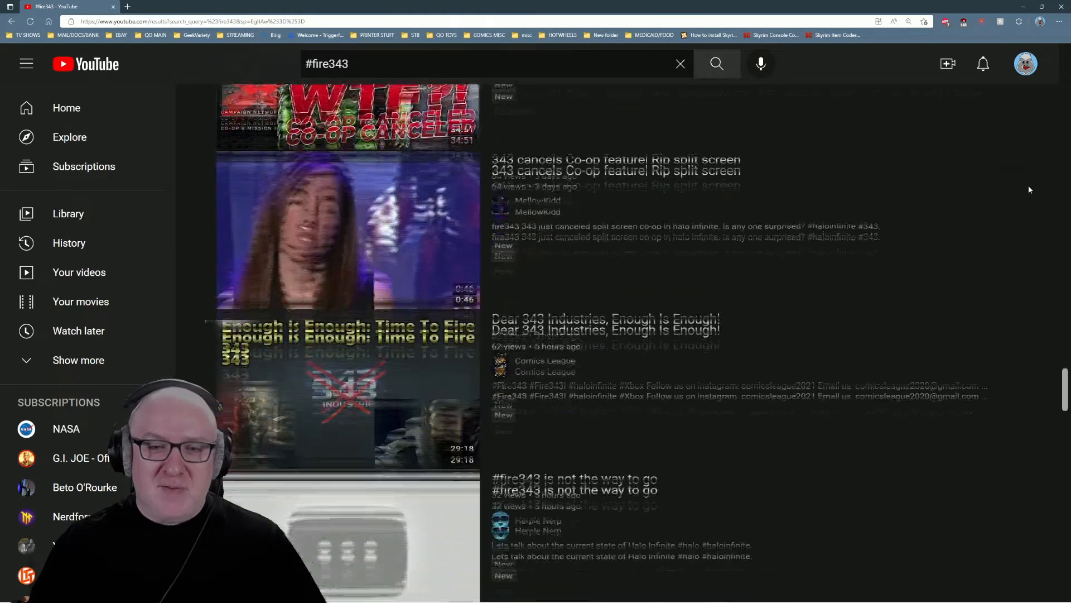
scroll(down, 3)
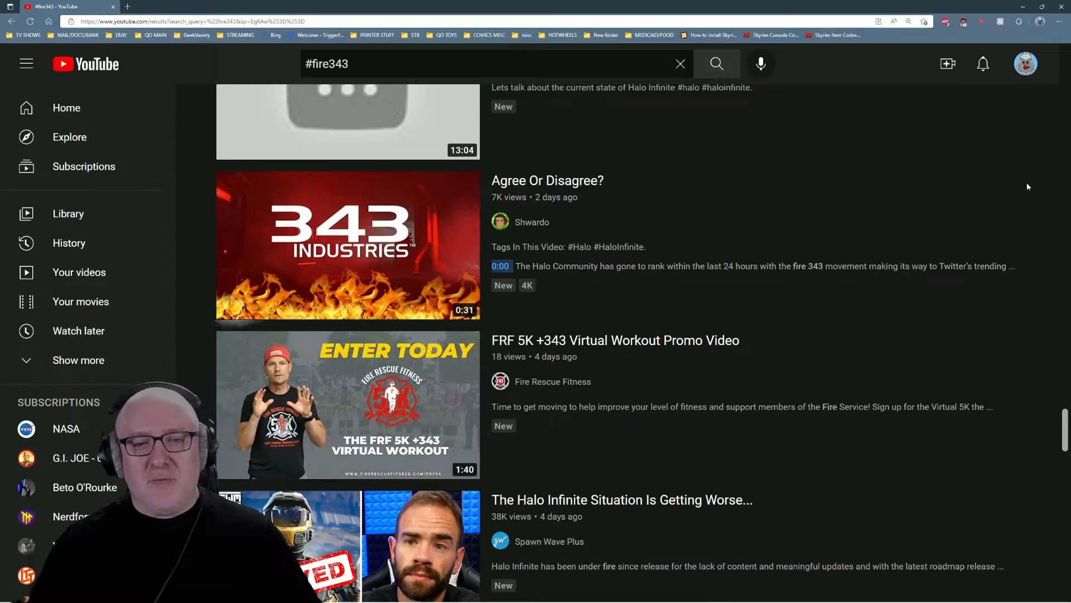
scroll(down, 3)
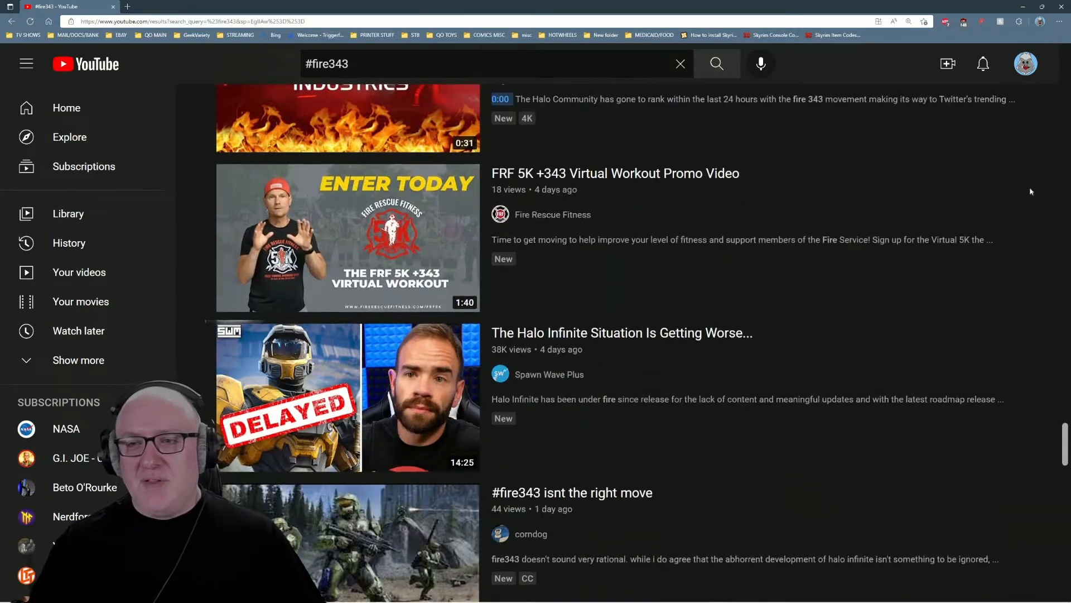
scroll(down, 3)
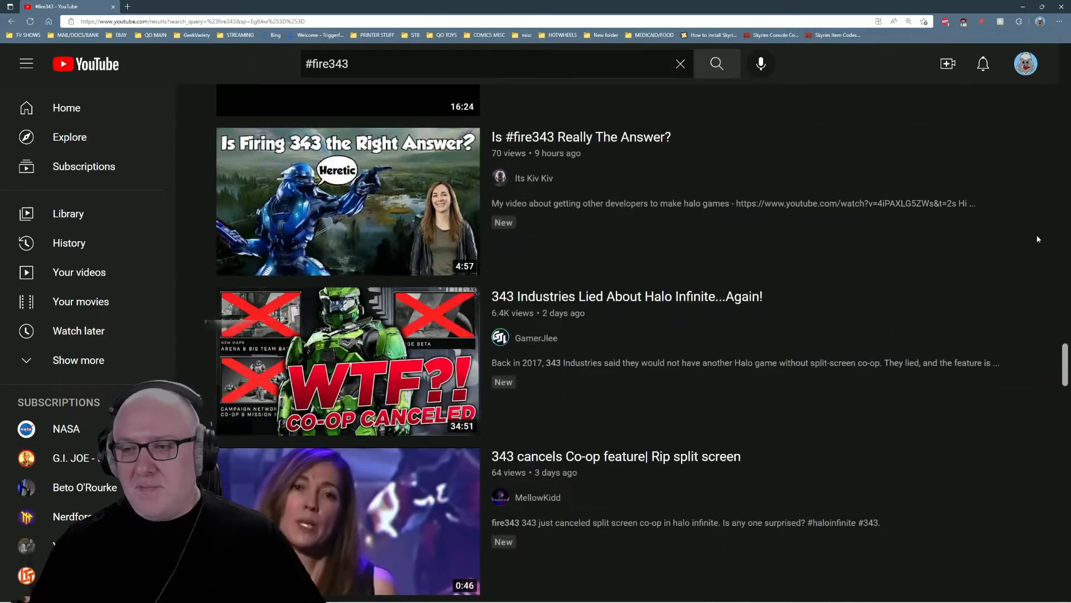
scroll(up, 3)
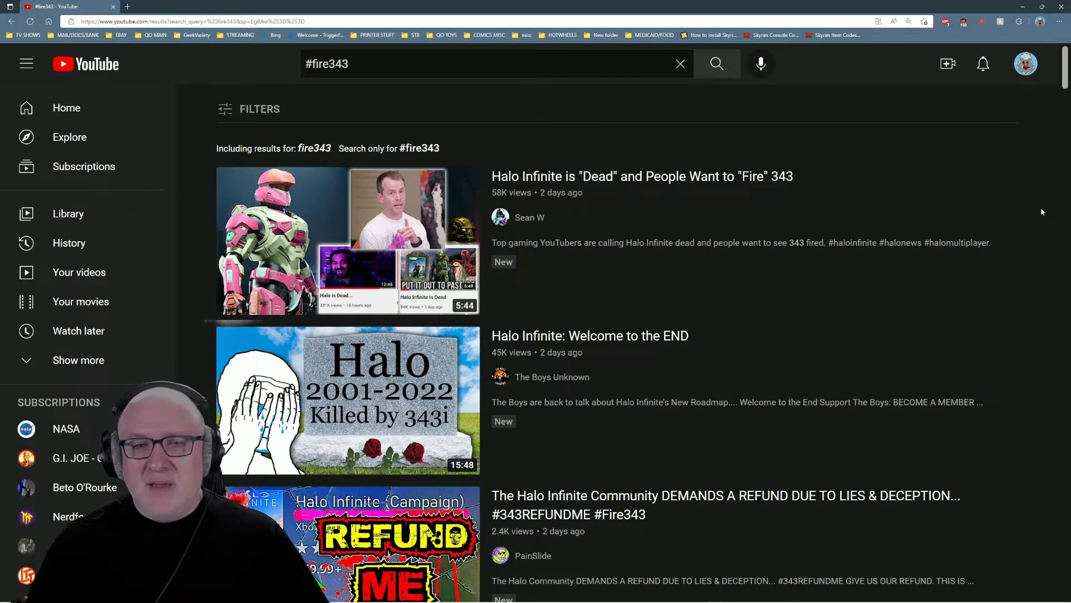
mouse_move(1038, 203)
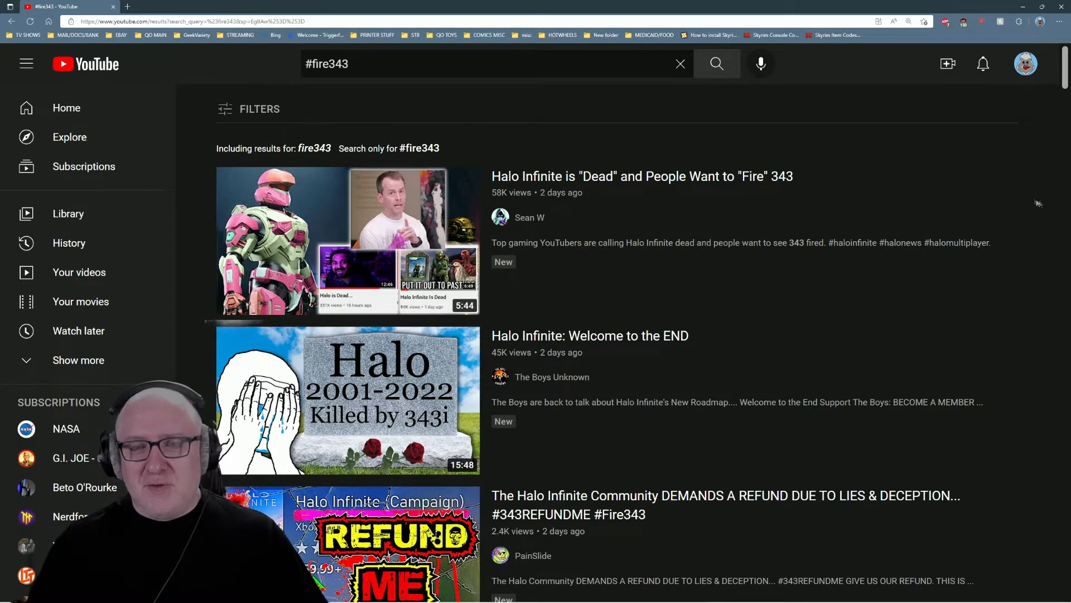
mouse_move(1043, 202)
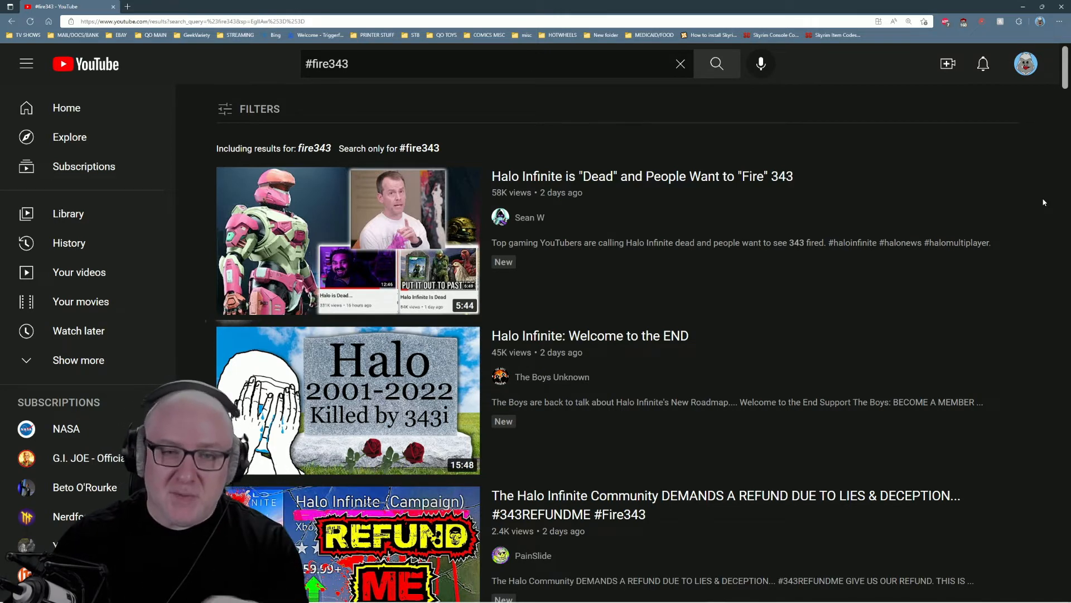
mouse_move(348, 400)
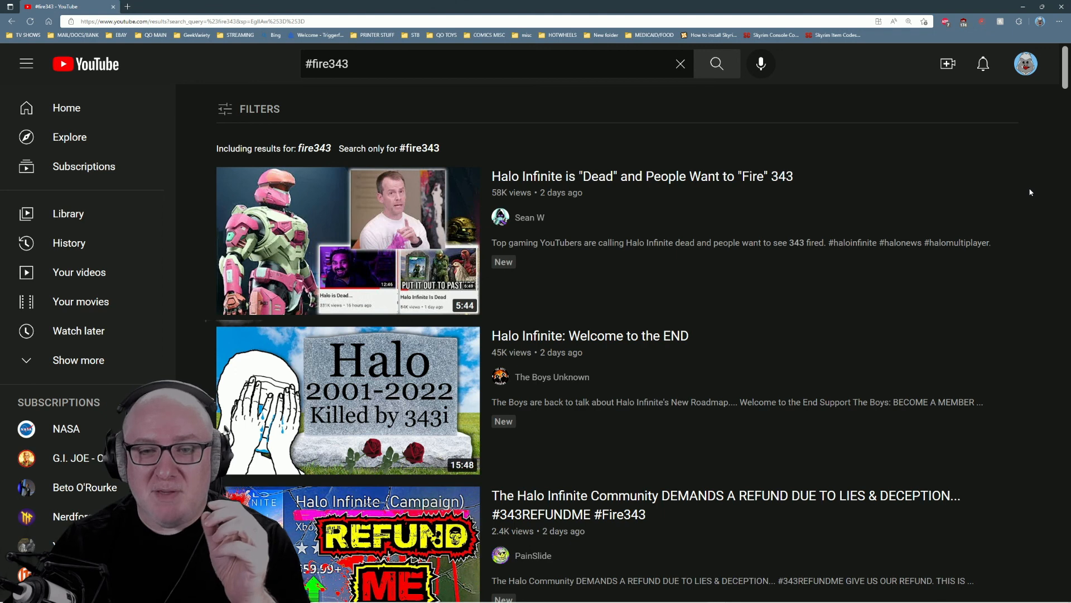
mouse_move(1014, 177)
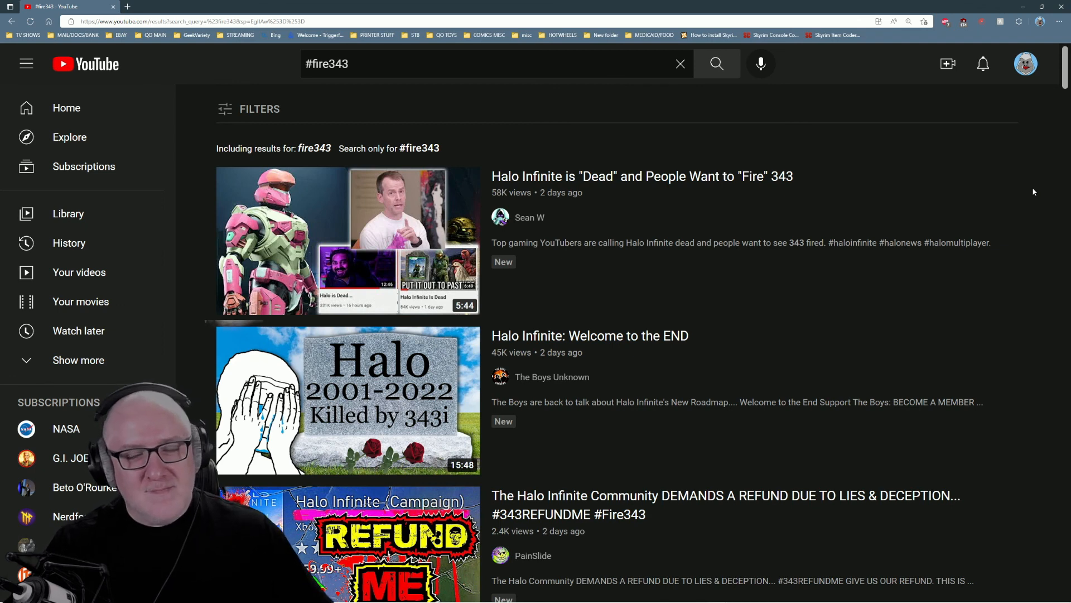
mouse_move(1035, 157)
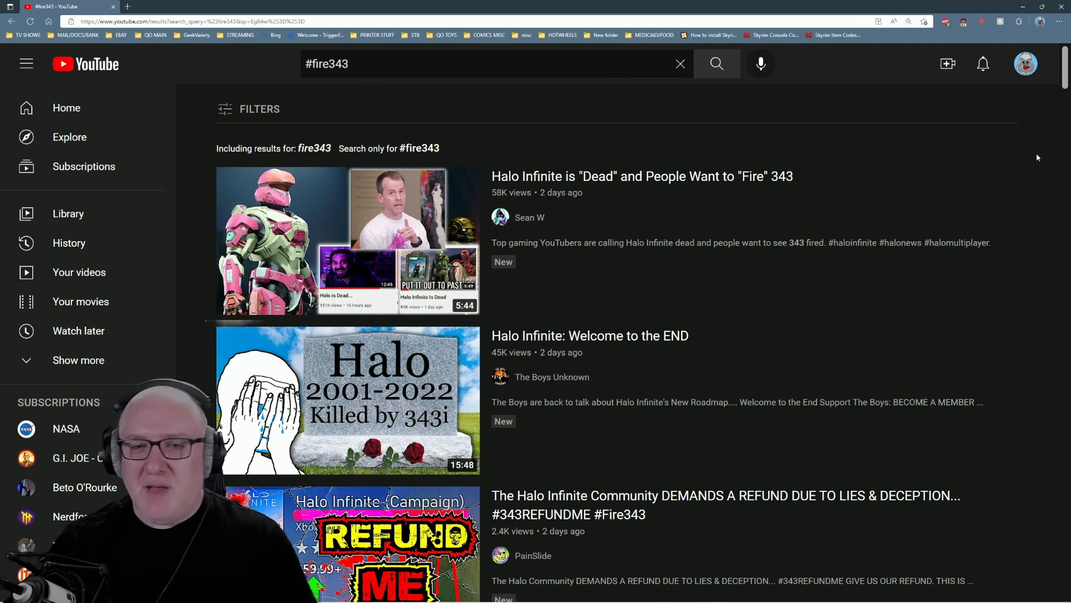